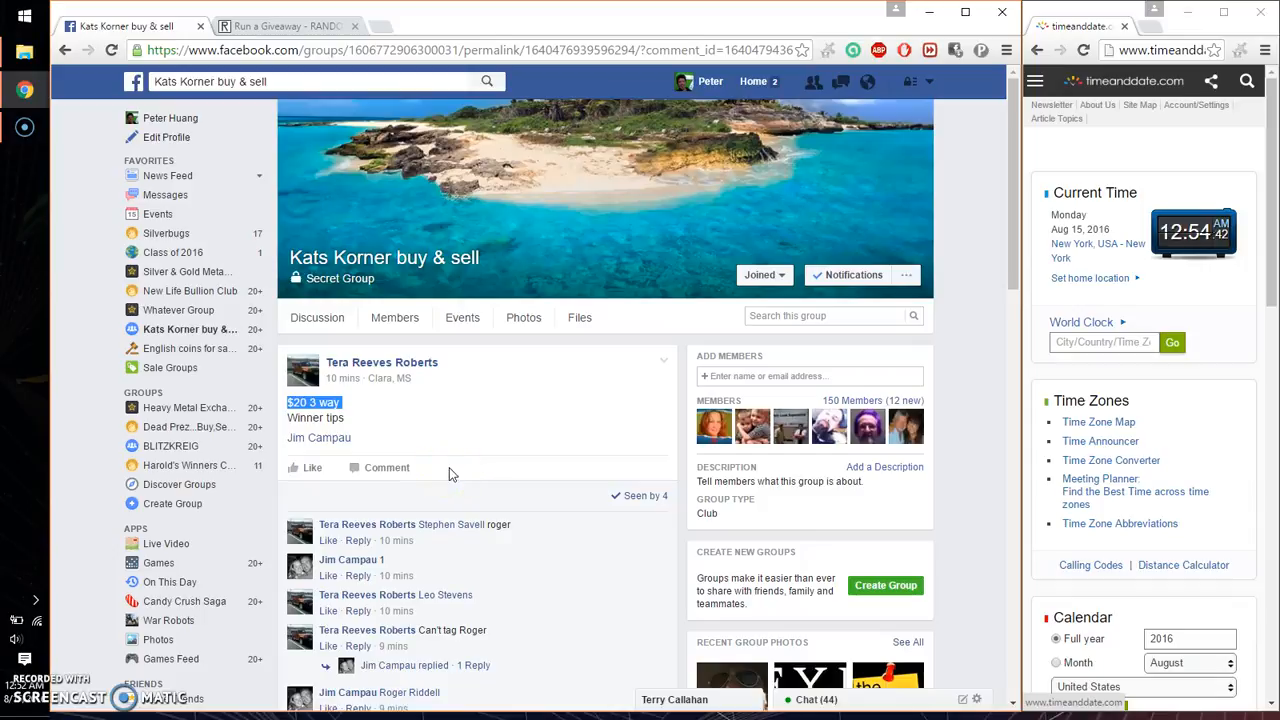
Scroll through the giveaway post's comments to the numbered three-entrant list.
scroll("down", 3)
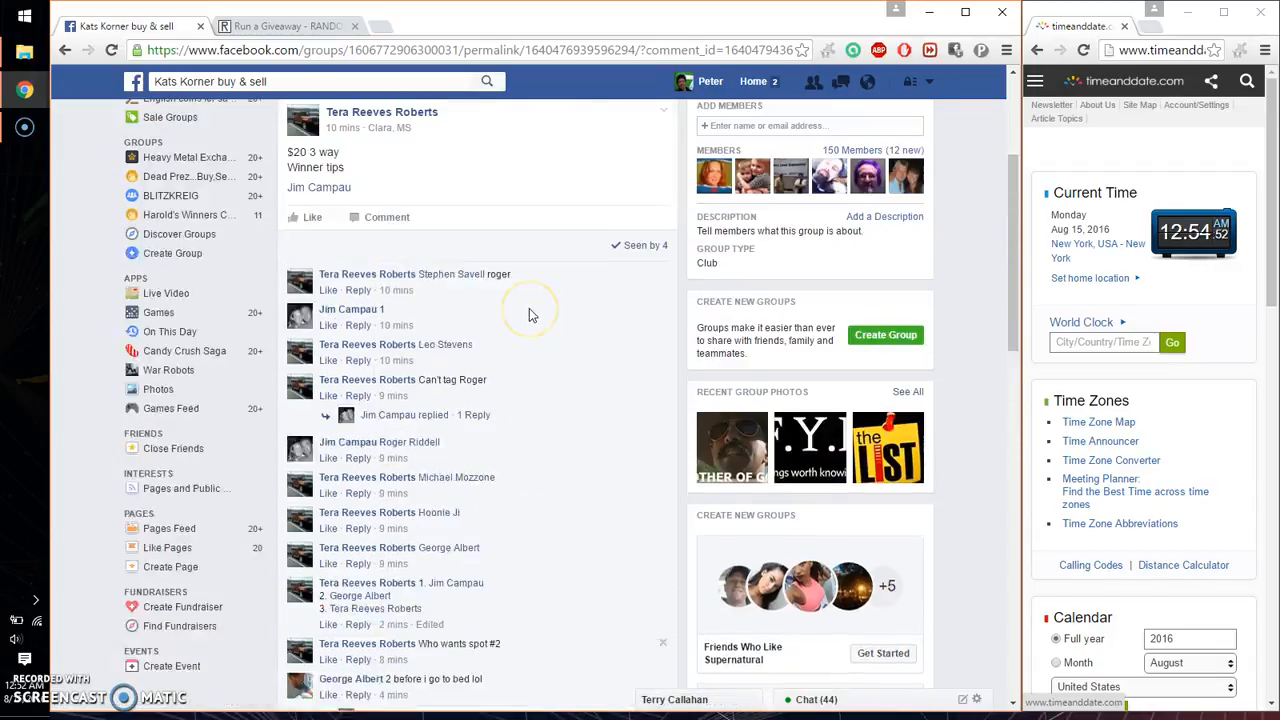
scroll("down", 3)
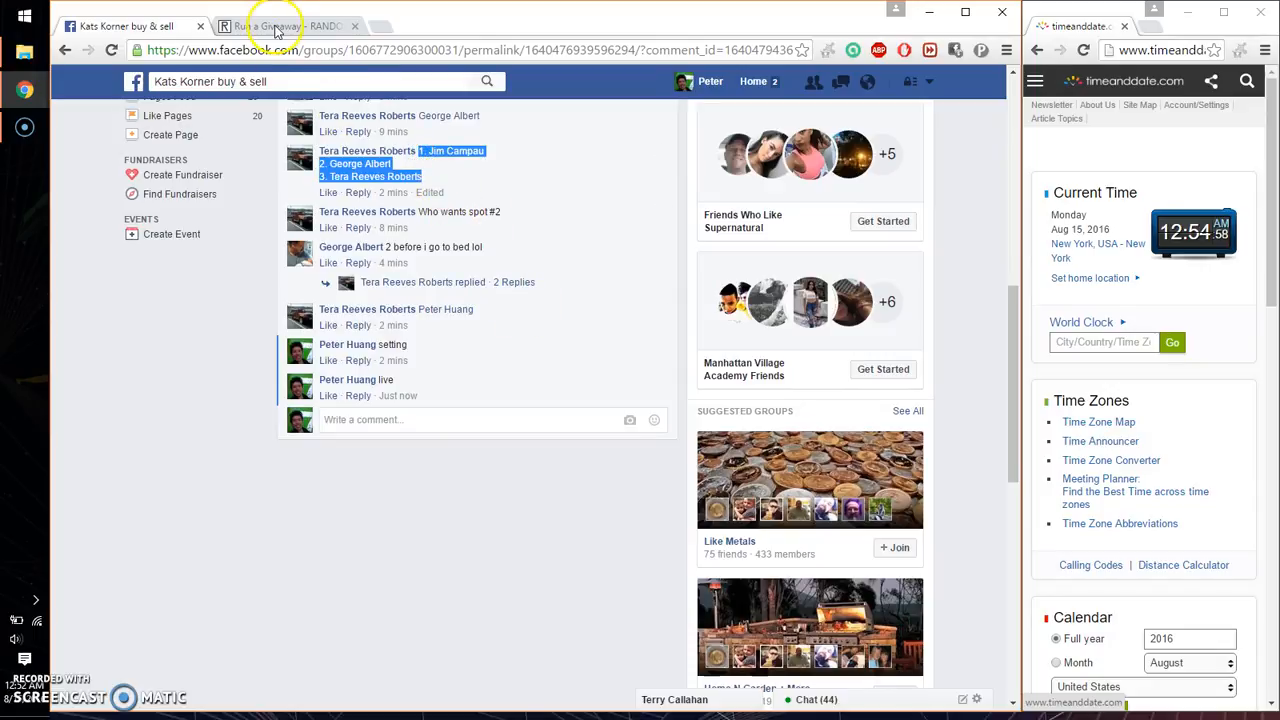
Roll 2d6 on the RANDOM.ORG giveaway page to set the total rounds to 7.
left_click(280, 25)
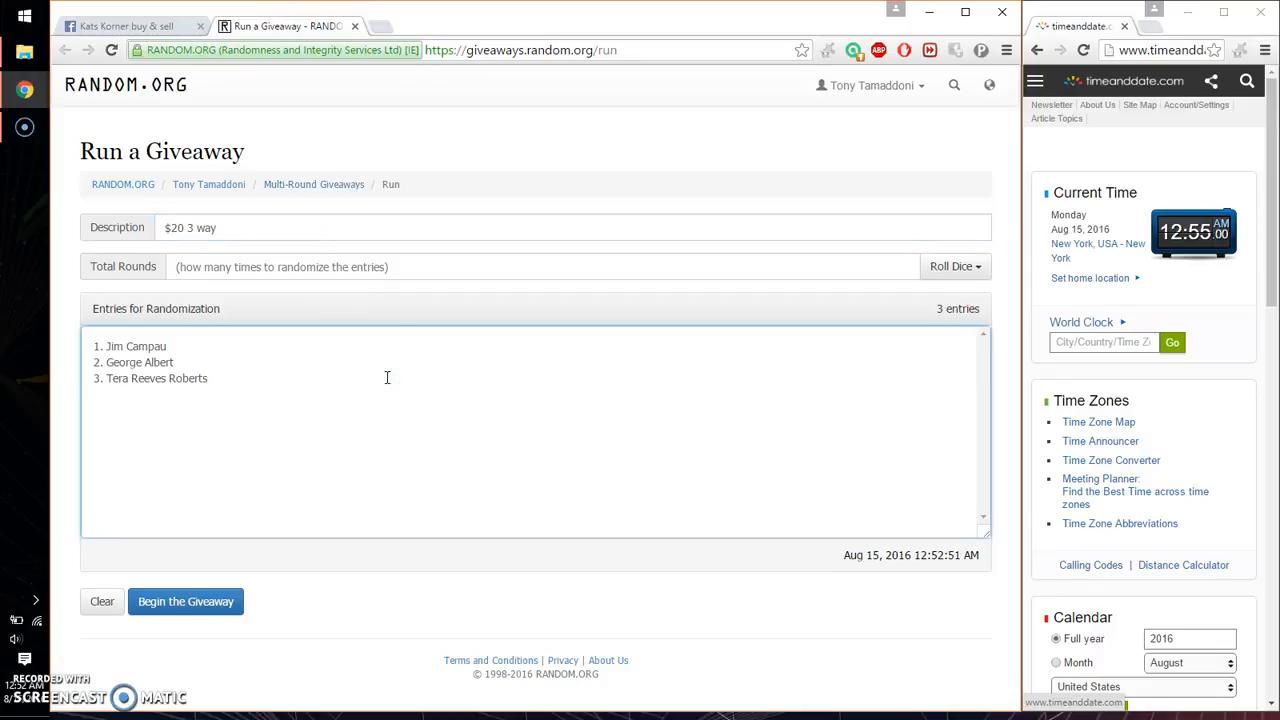
left_click(955, 266)
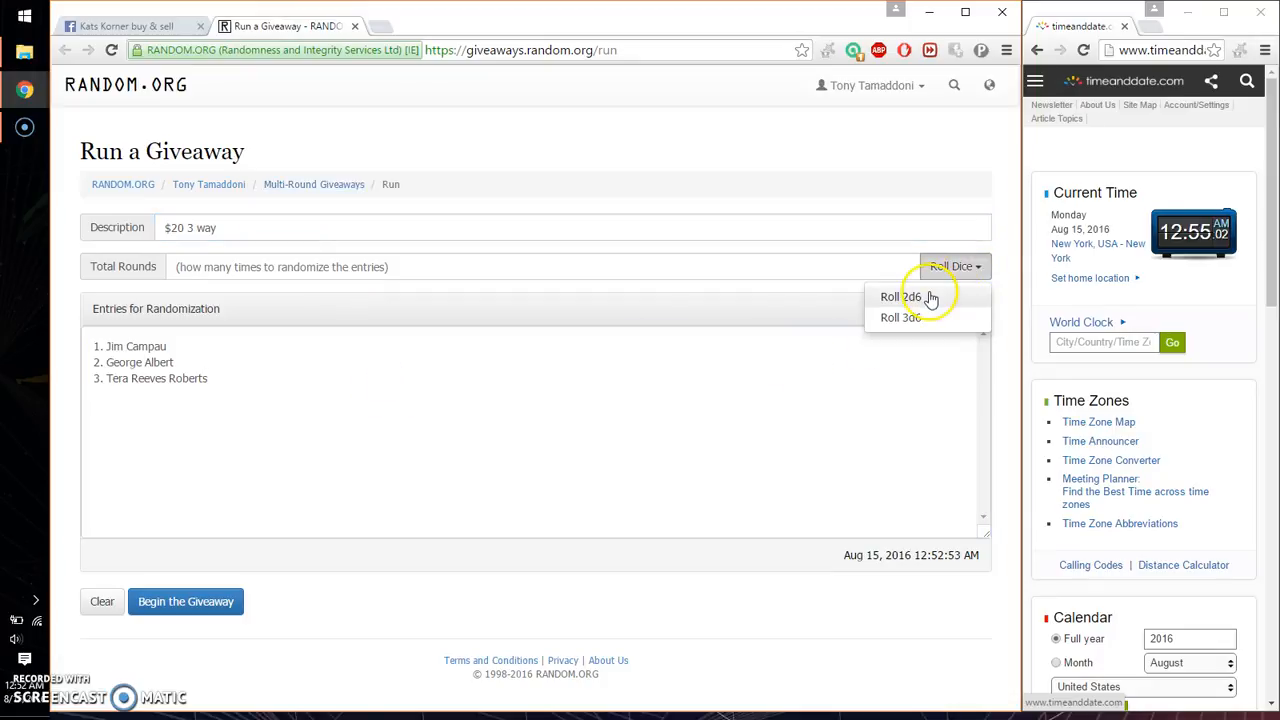
left_click(899, 296)
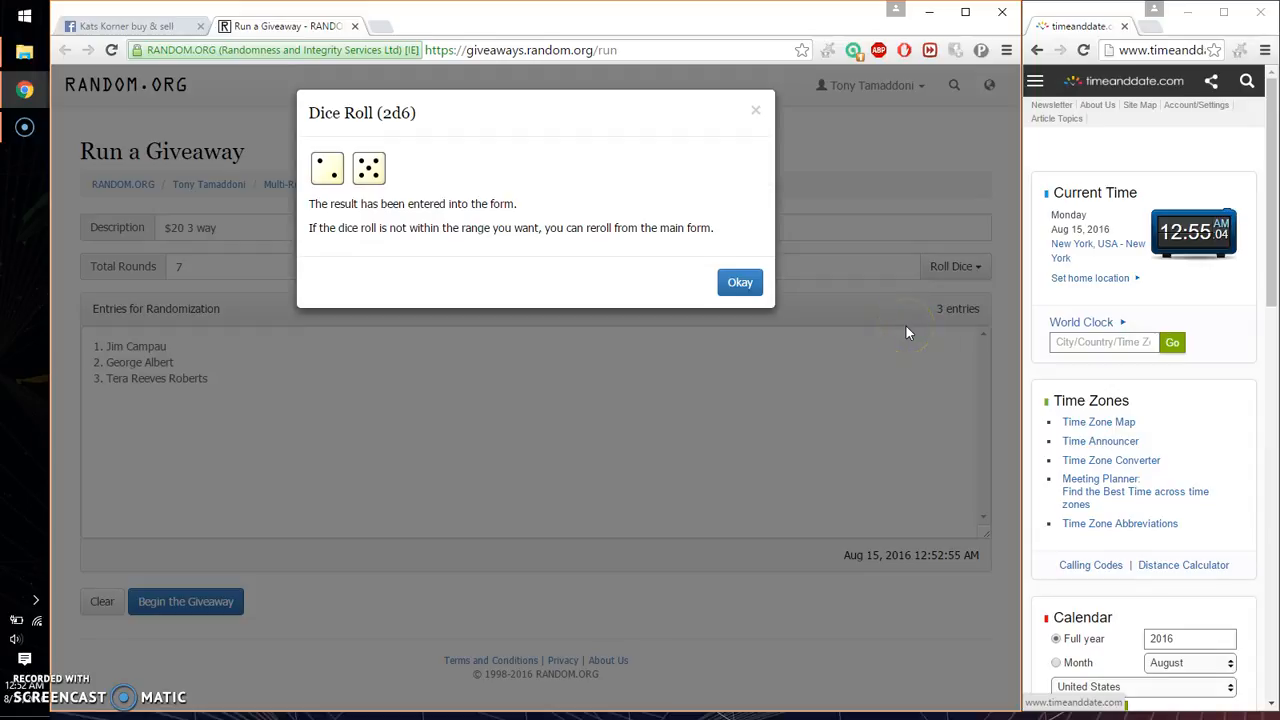
left_click(739, 282)
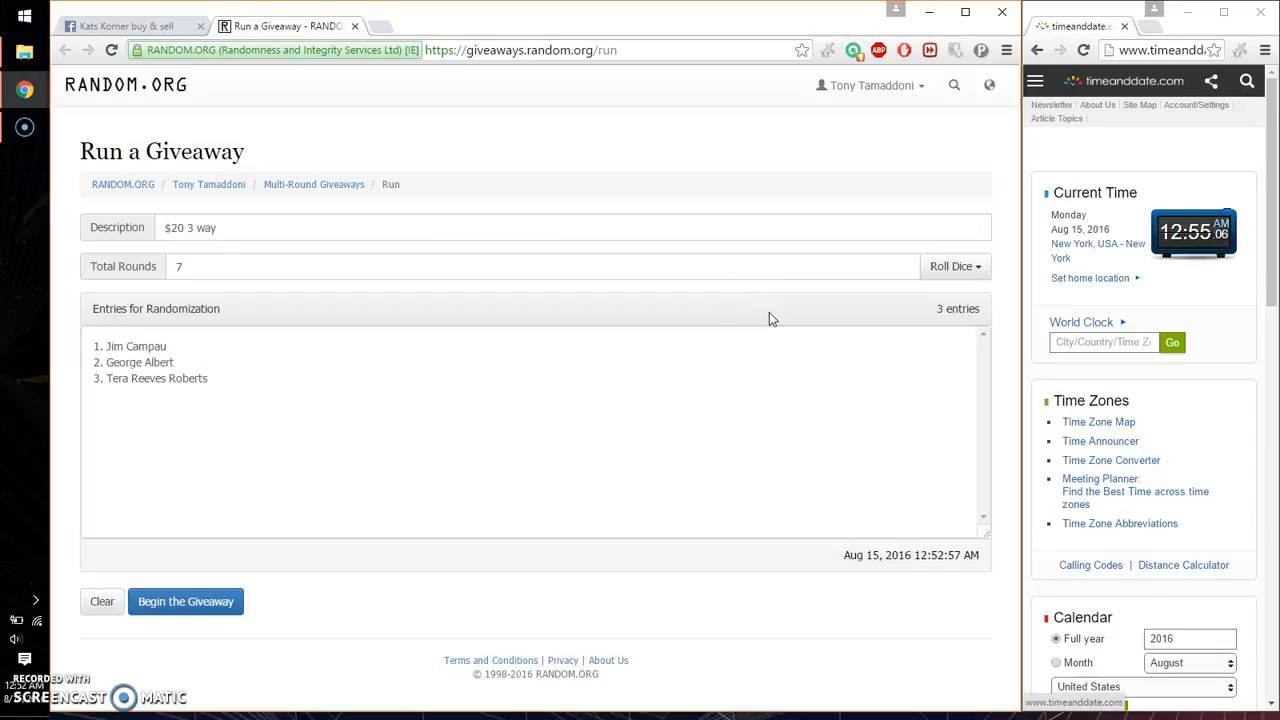
mouse_move(283, 567)
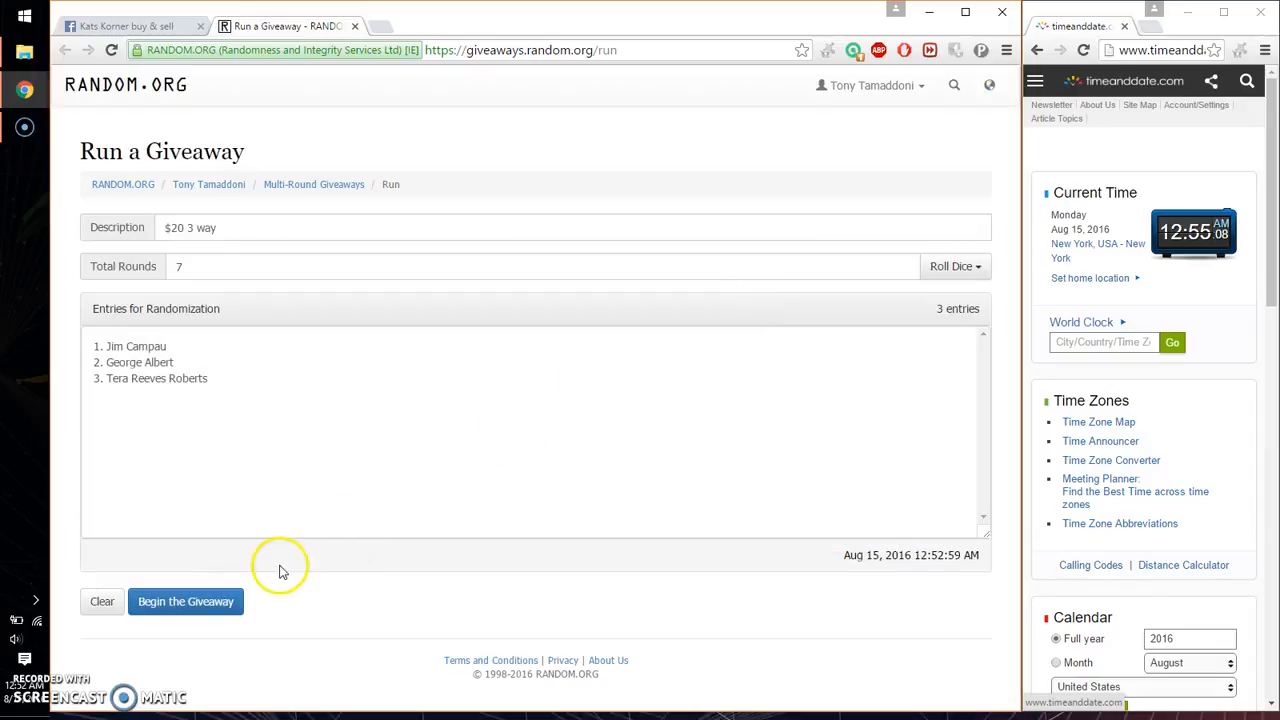
Begin the giveaway, advance through six rounds, and comment 'good luck' on Facebook.
left_click(185, 601)
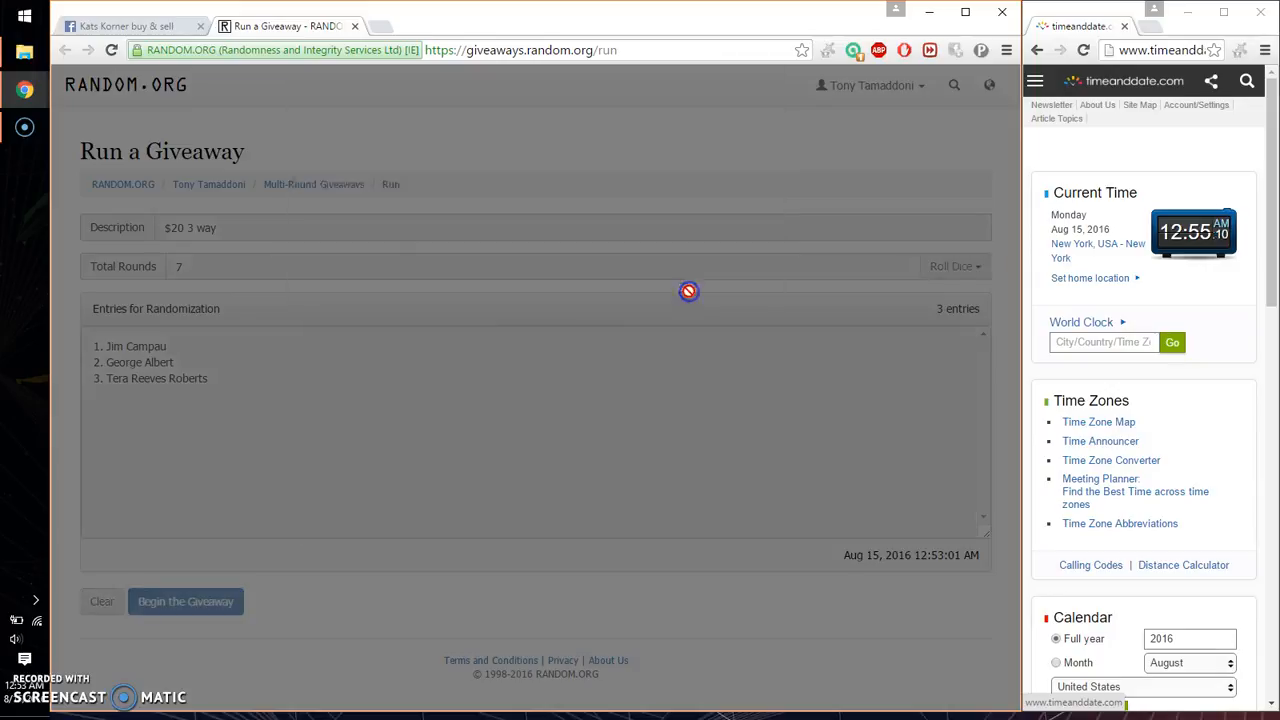
left_click(185, 601)
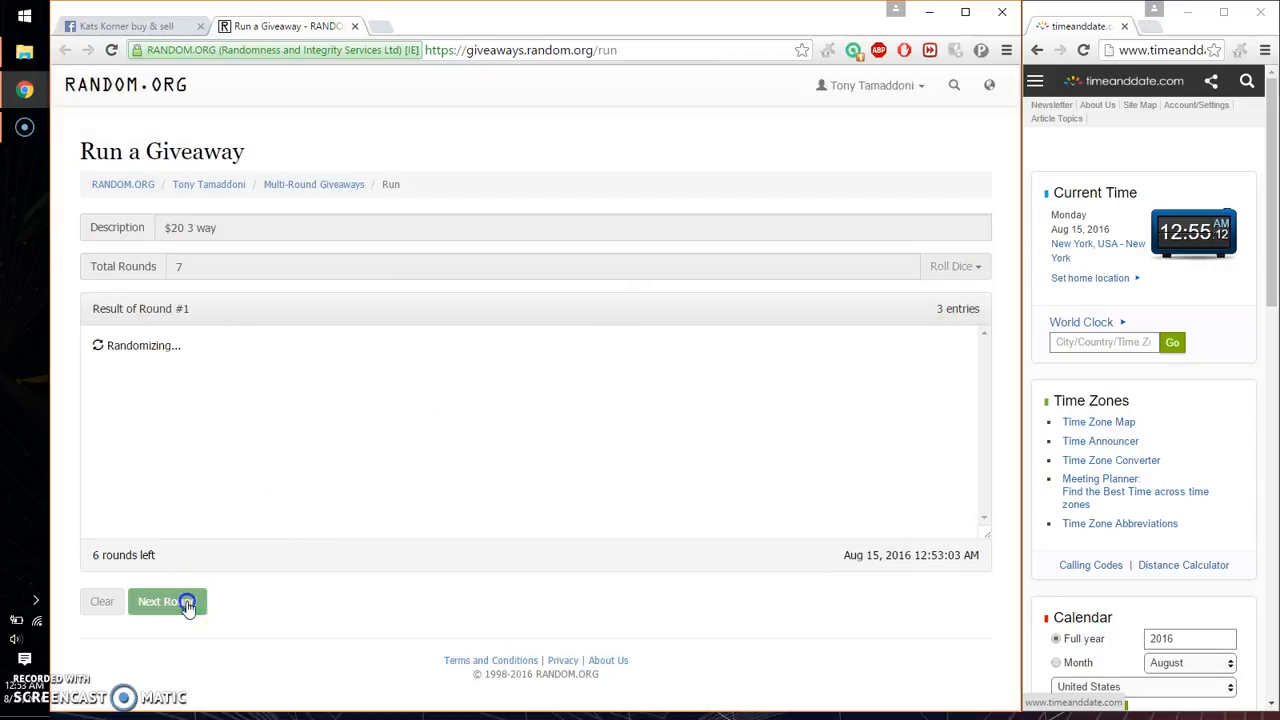
left_click(167, 602)
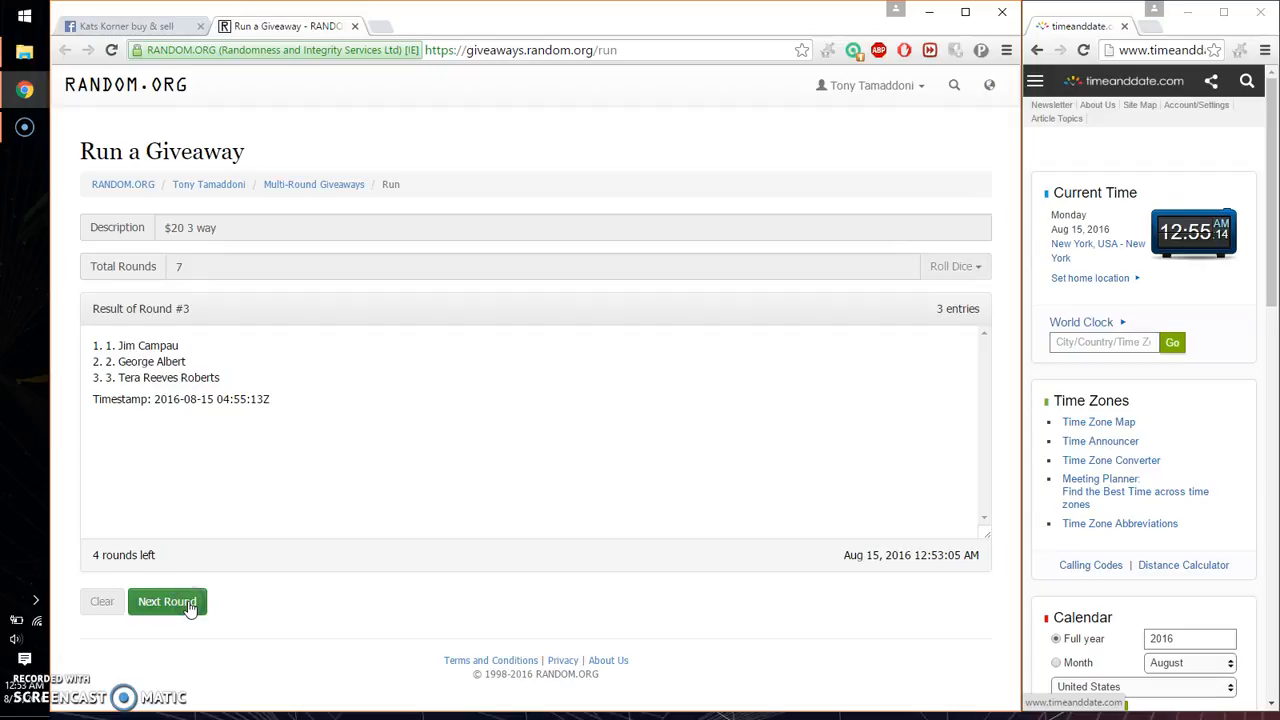
left_click(167, 601)
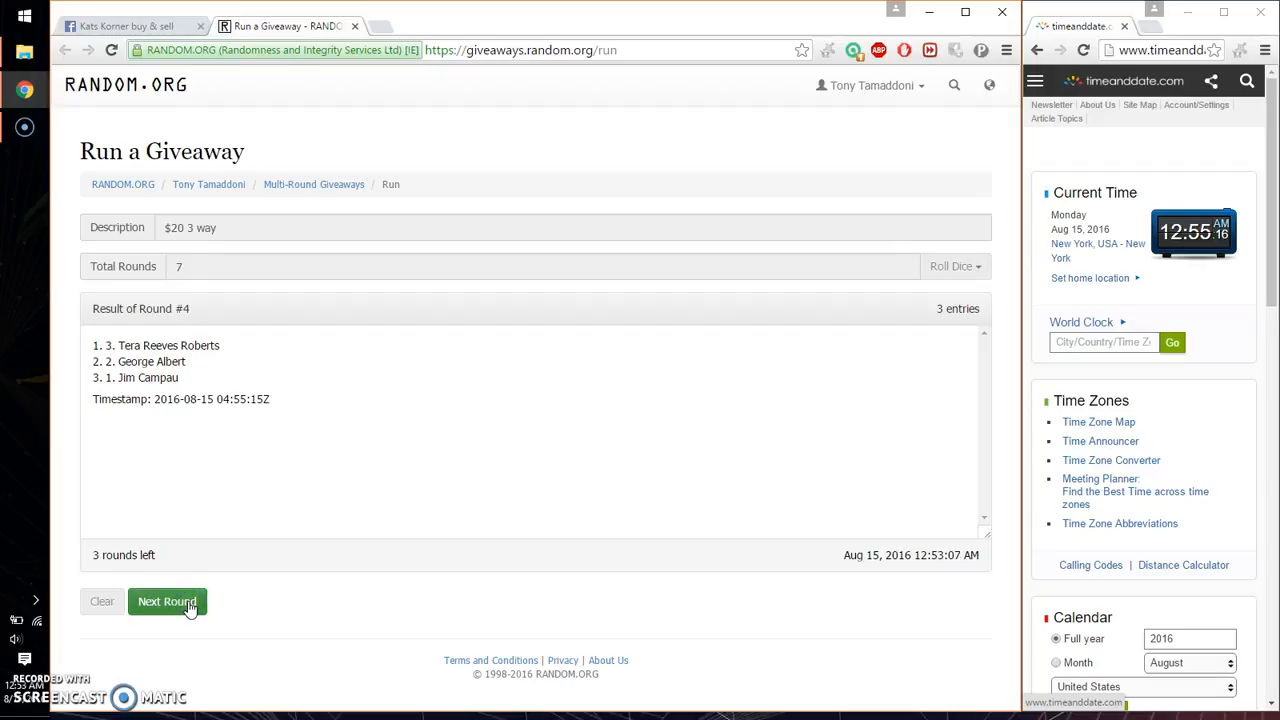
left_click(167, 601)
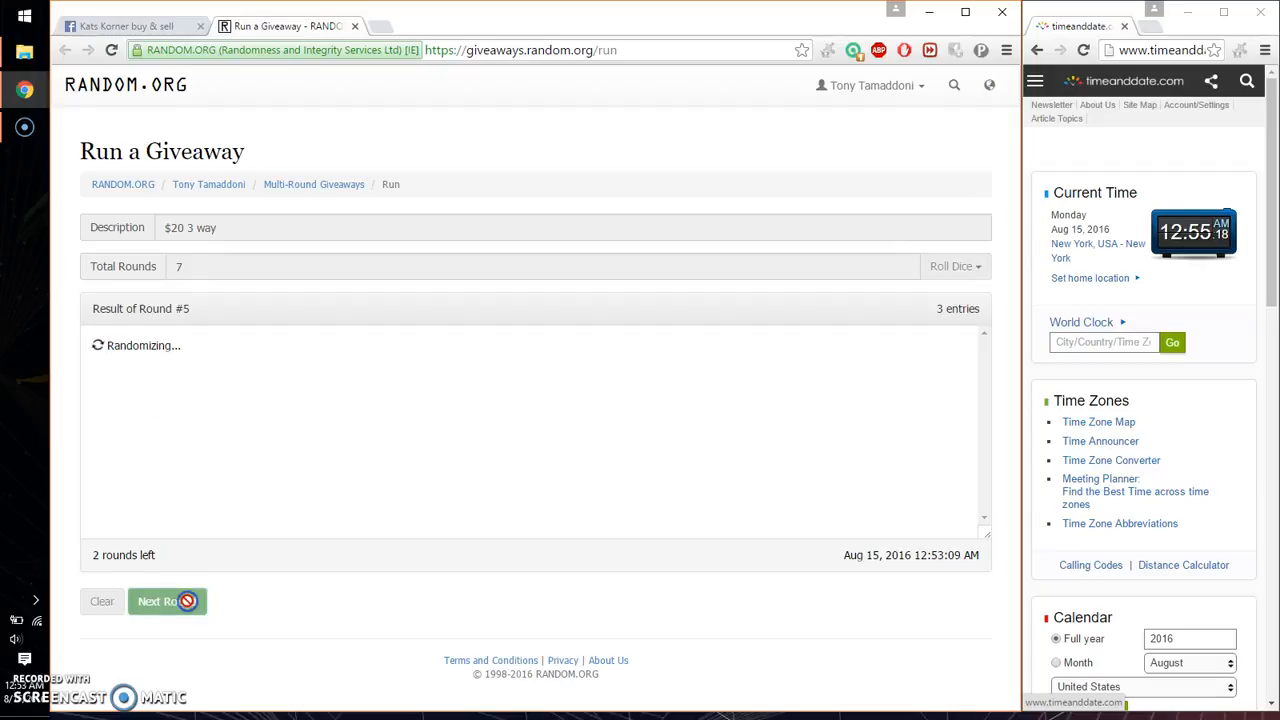
left_click(167, 601)
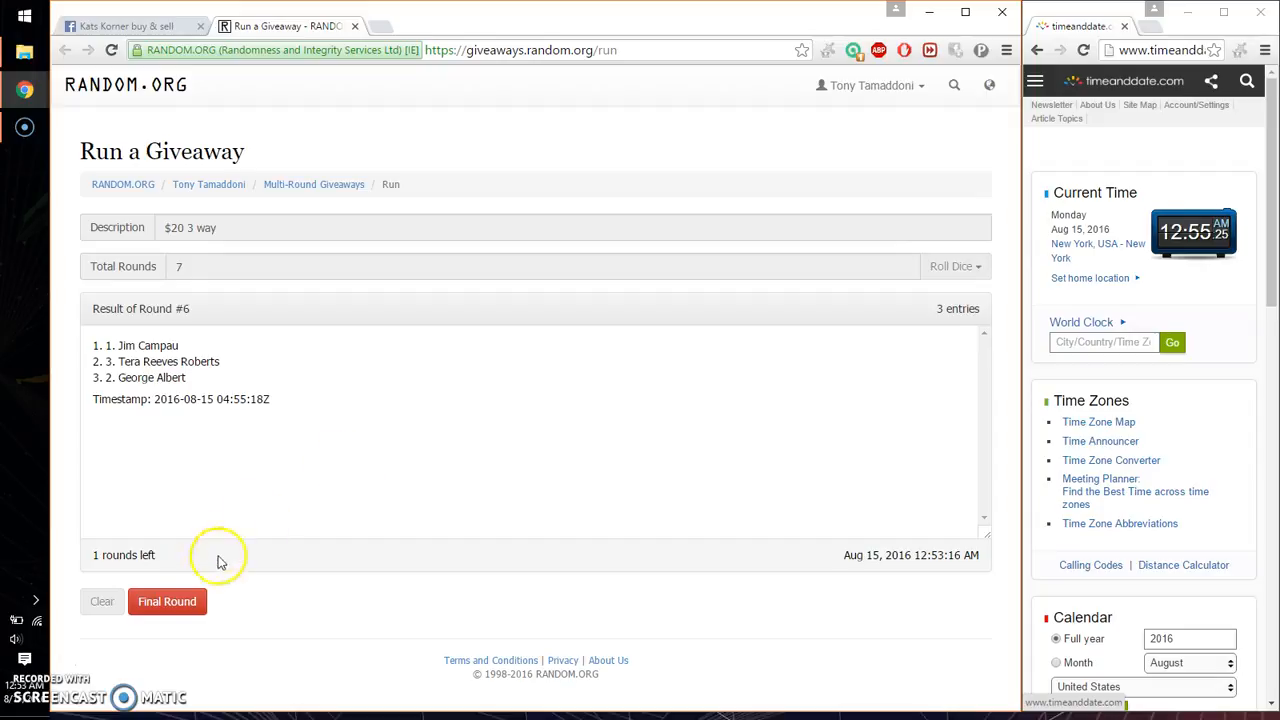
left_click(130, 26)
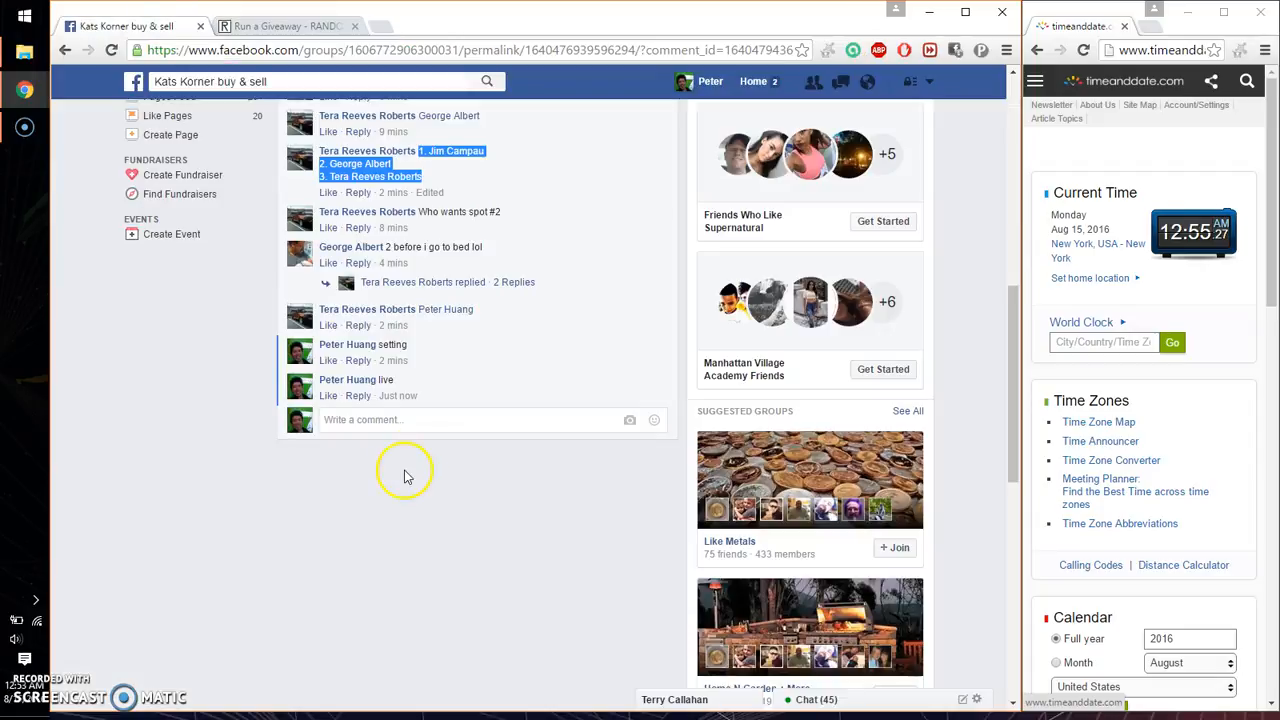
type("good luc")
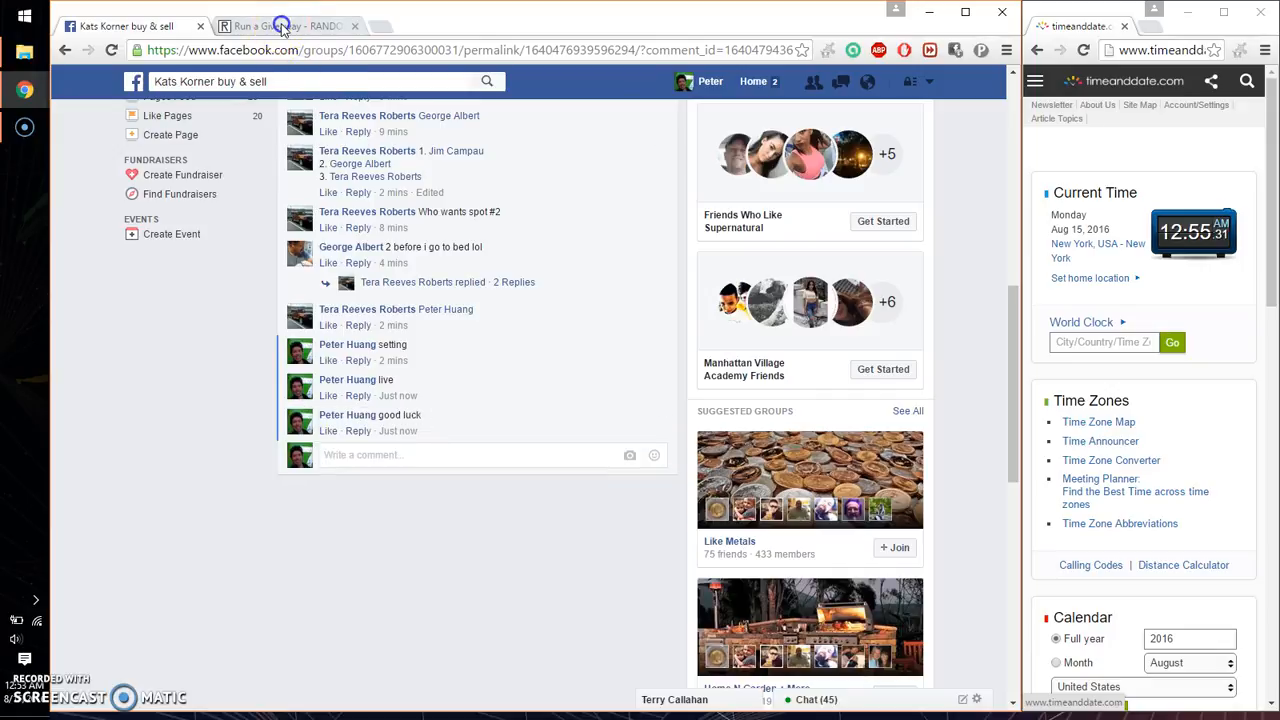
left_click(280, 26)
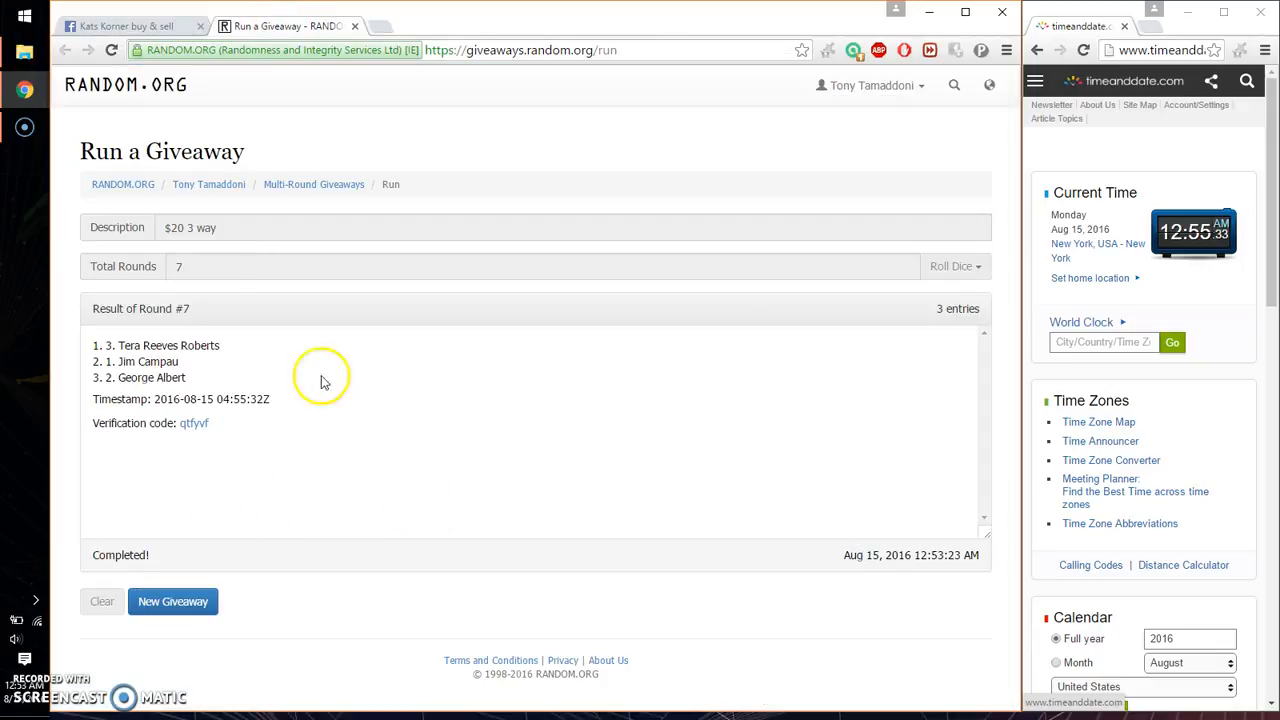
double_click(155, 345)
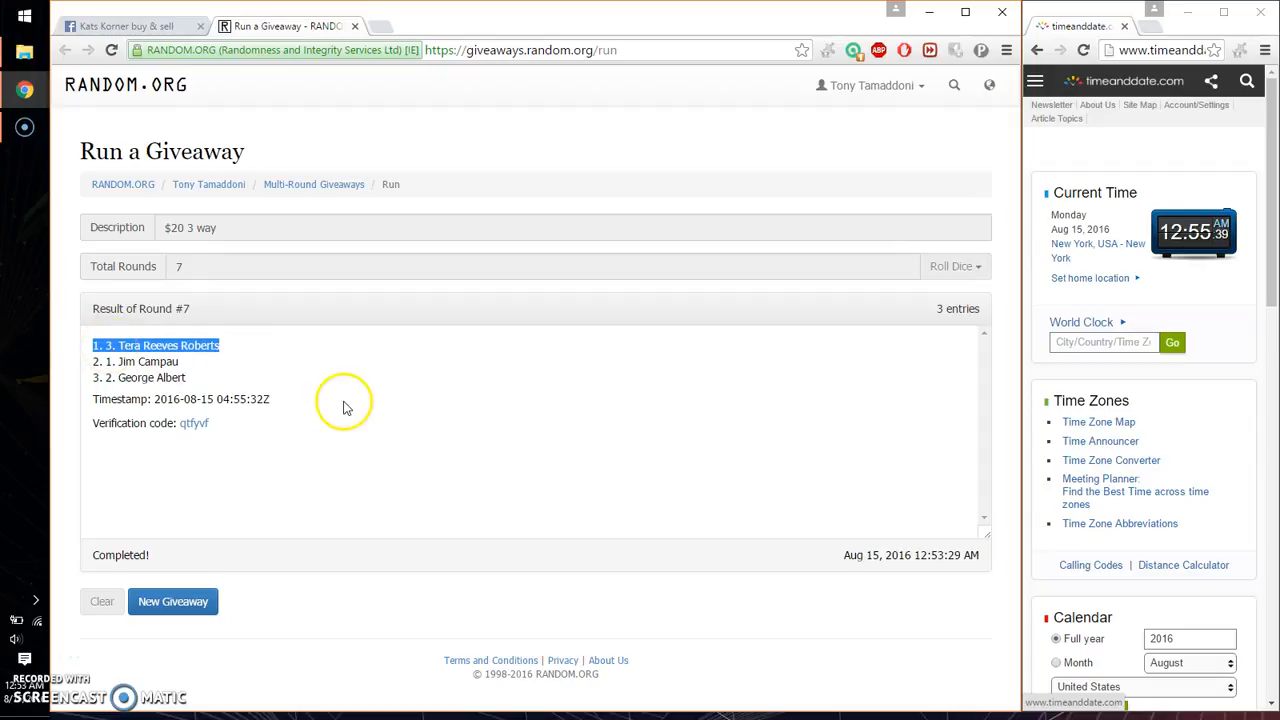
left_click(130, 26)
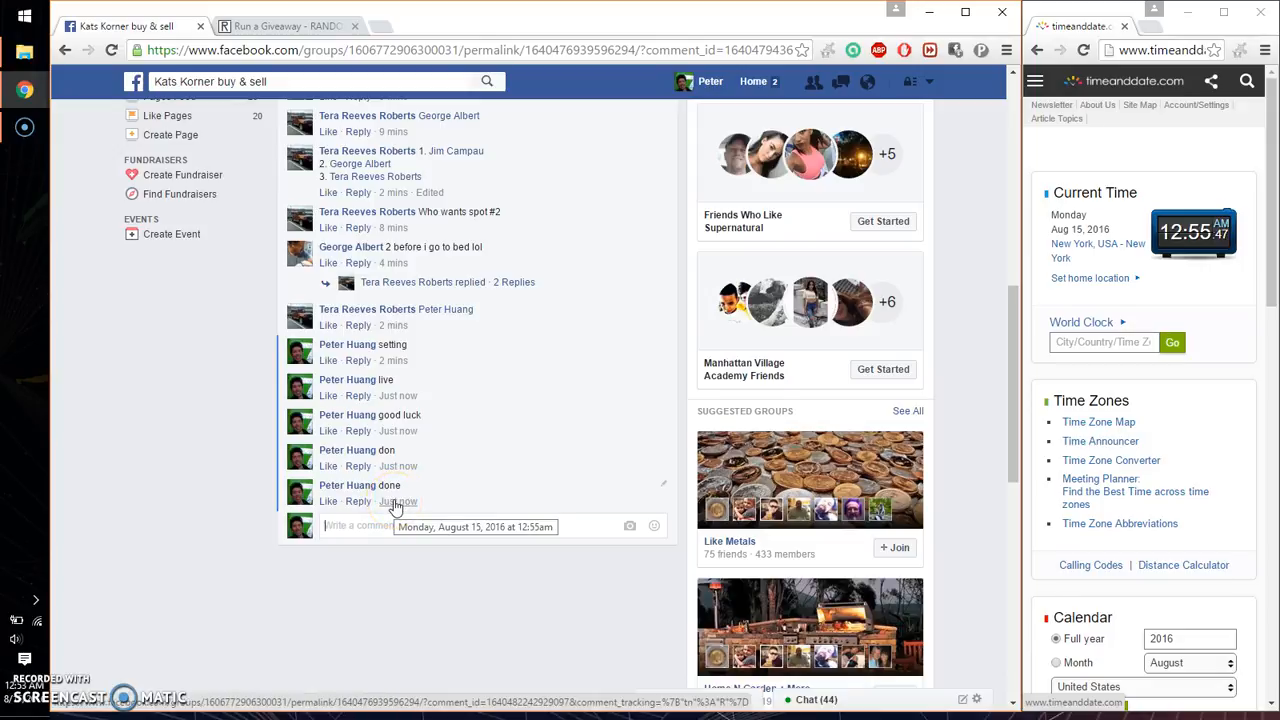
mouse_move(167, 603)
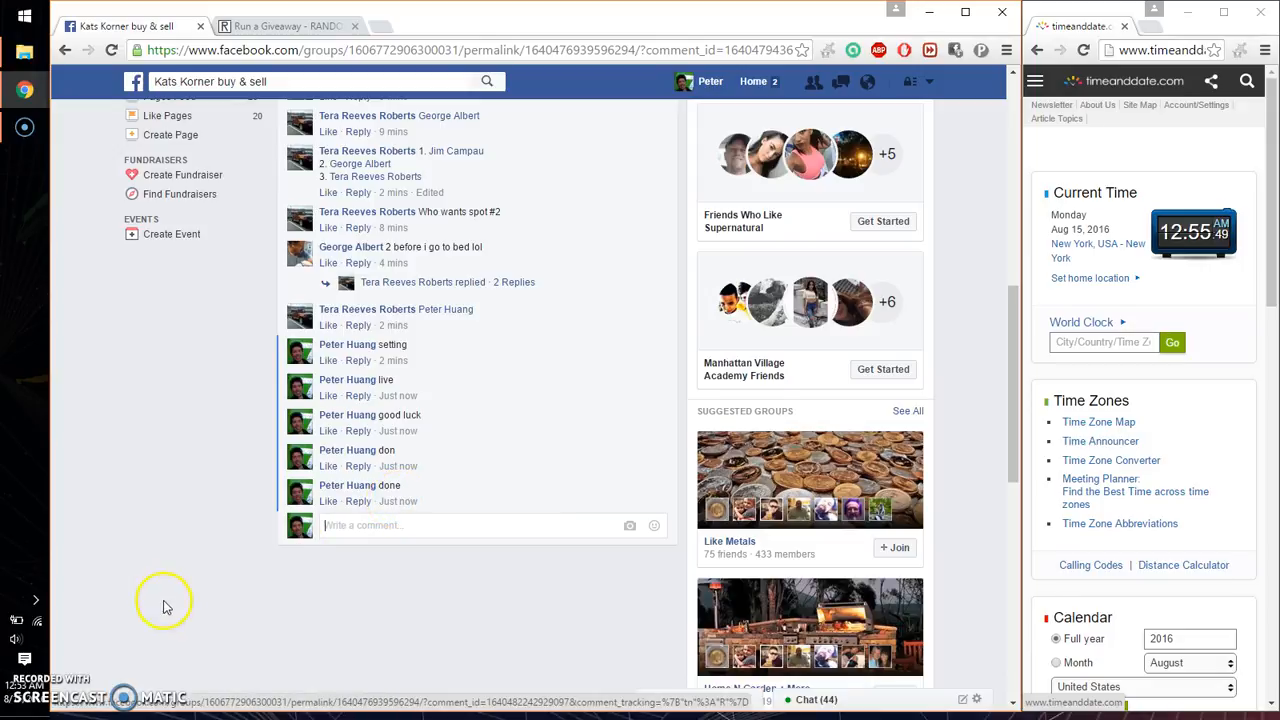